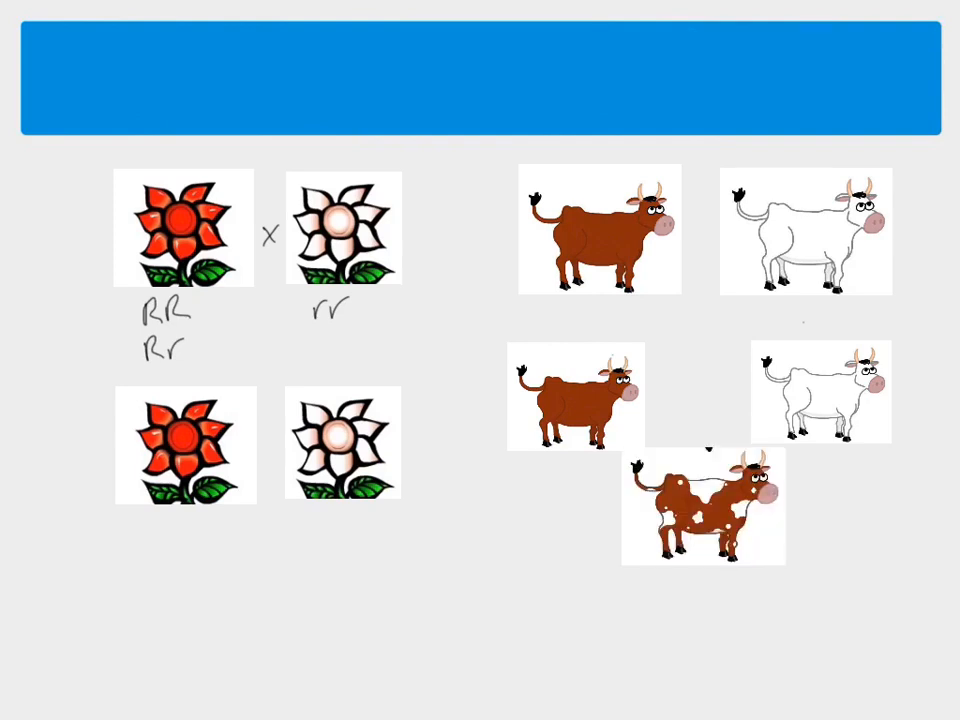
{"action": "mouse_move", "coordinate": [760, 580]}
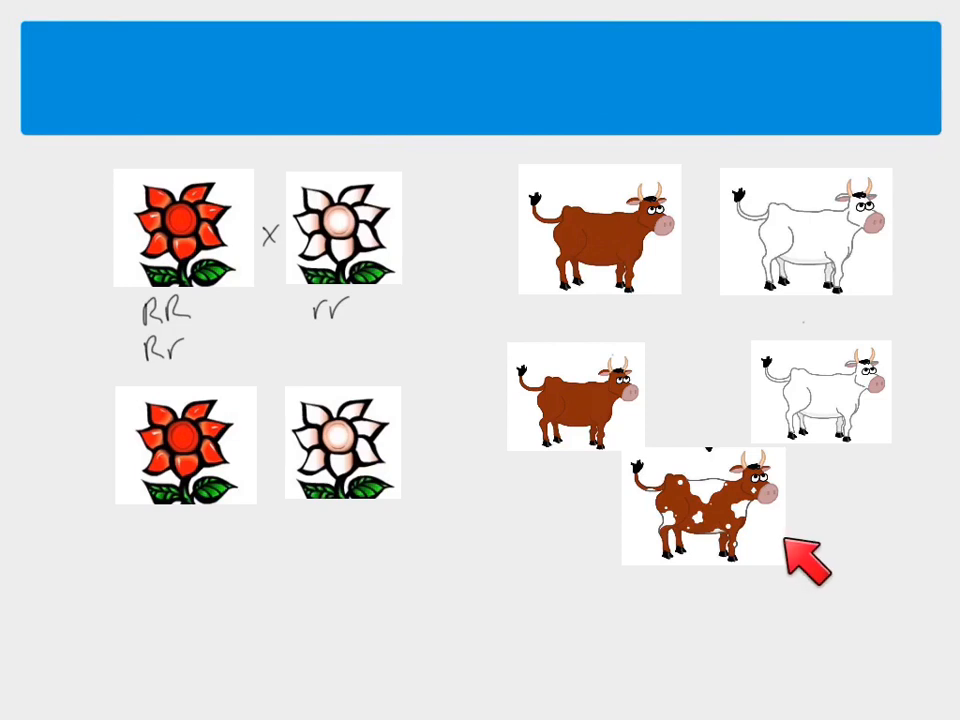
{"action": "mouse_move", "coordinate": [805, 560]}
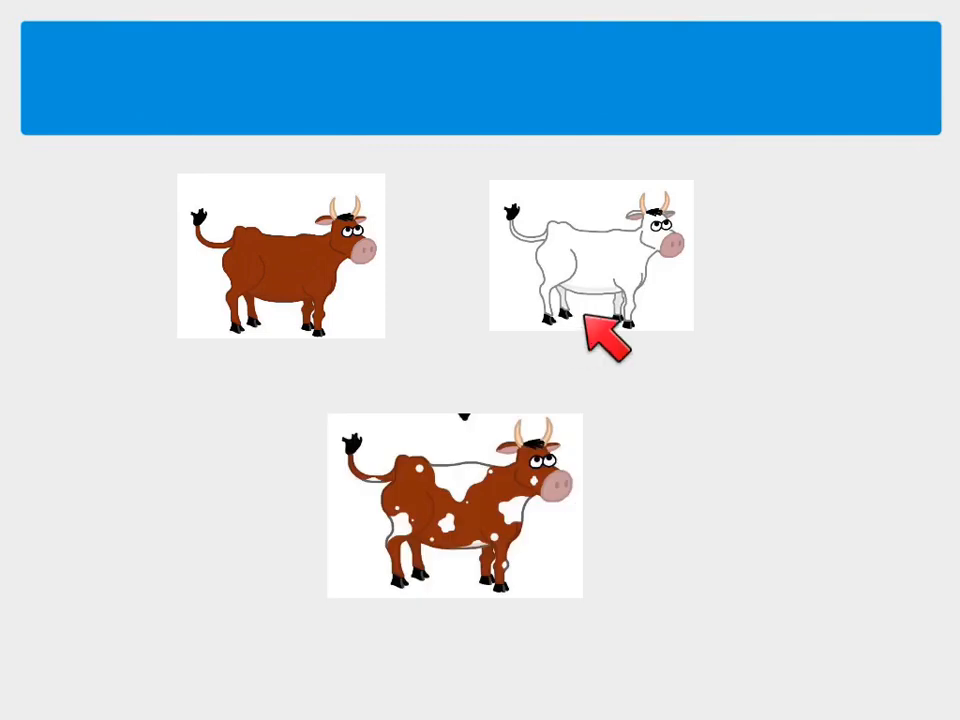
{"action": "mouse_move", "coordinate": [540, 520]}
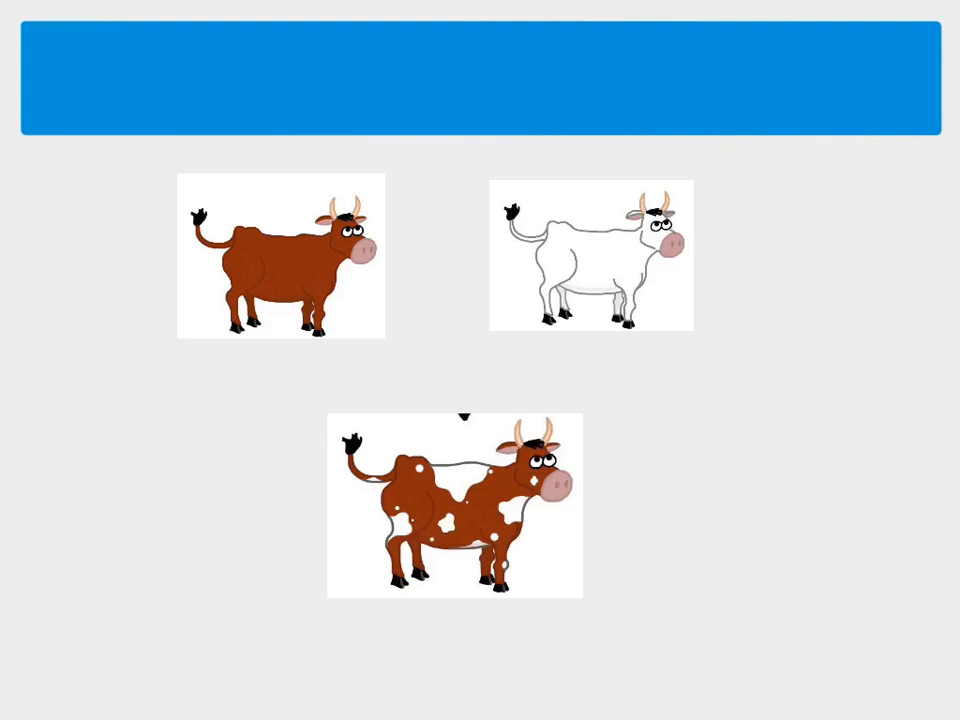
{"action": "type", "text": "CRCR"}
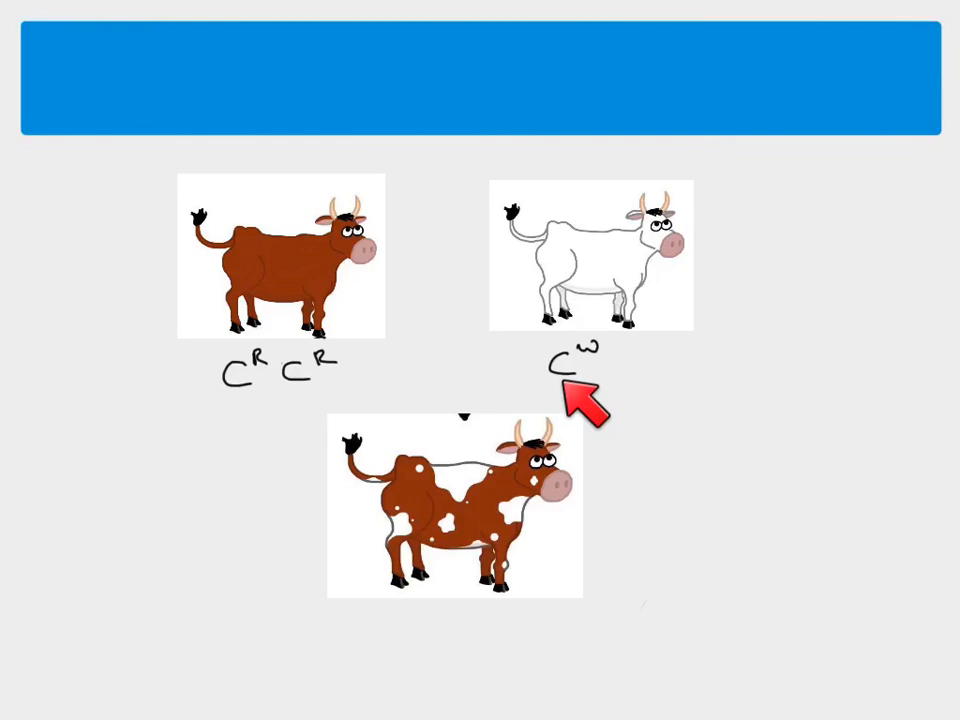
{"action": "mouse_move", "coordinate": [585, 415]}
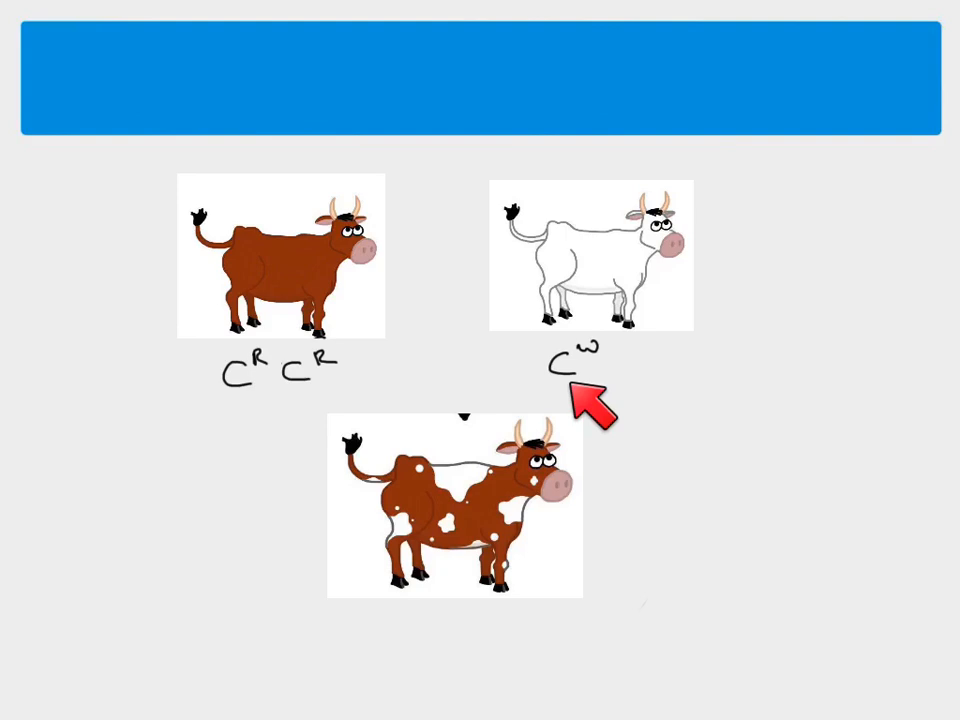
{"action": "mouse_move", "coordinate": [585, 405]}
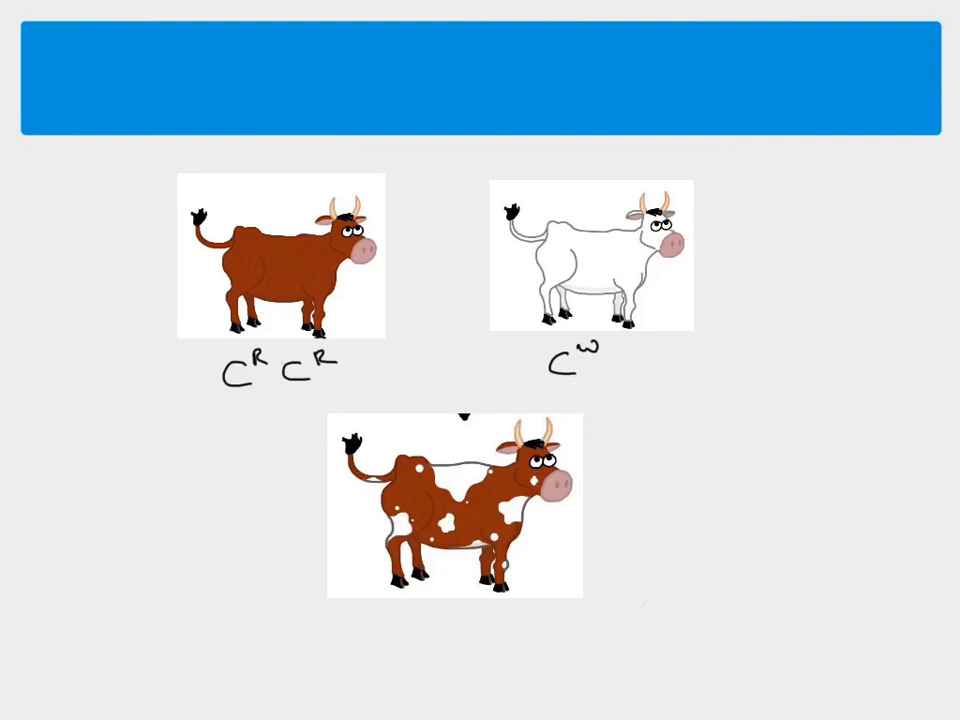
{"action": "mouse_move", "coordinate": [600, 380]}
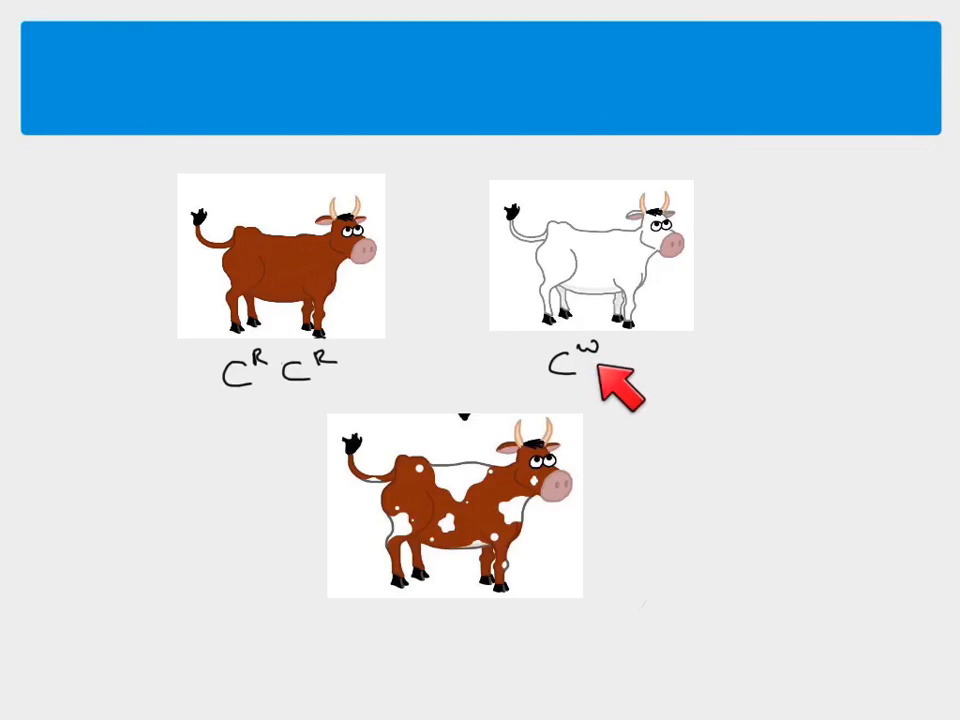
{"action": "mouse_move", "coordinate": [620, 365]}
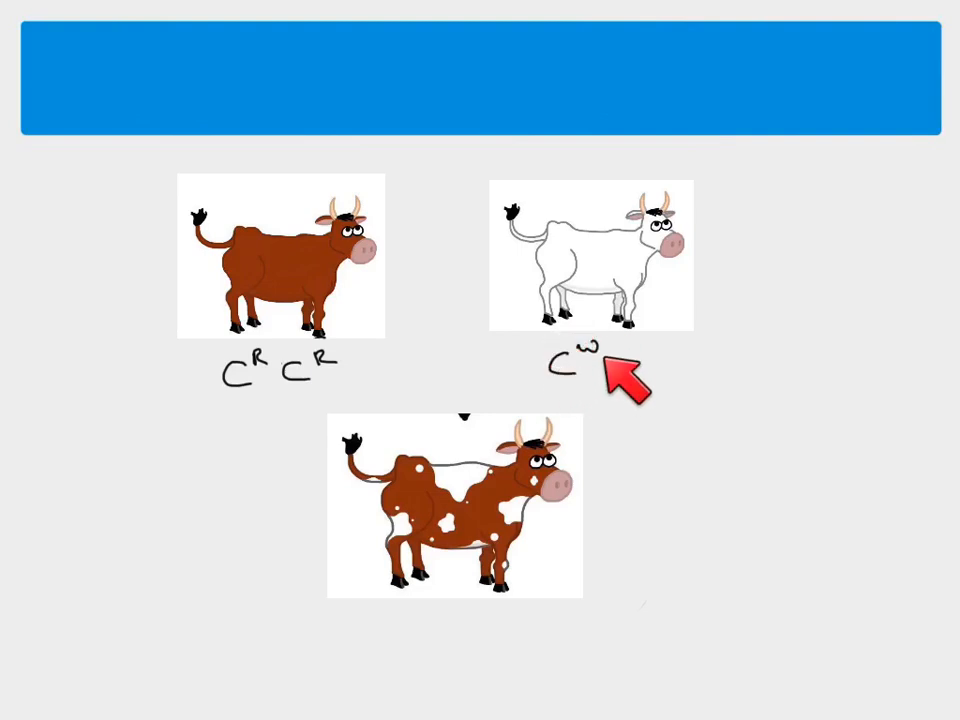
{"action": "mouse_move", "coordinate": [615, 390]}
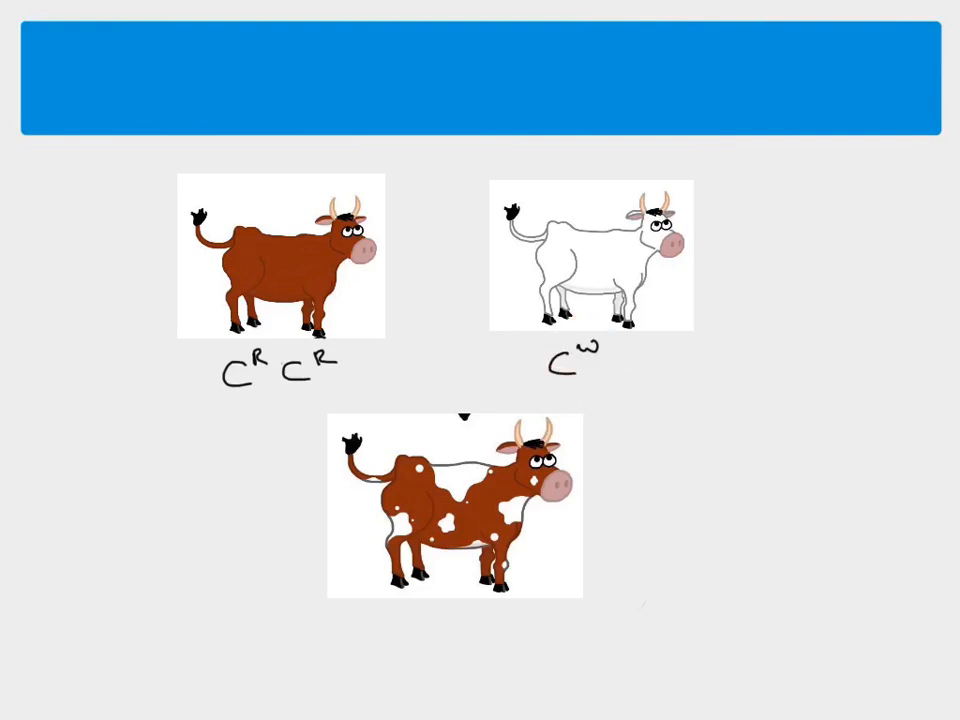